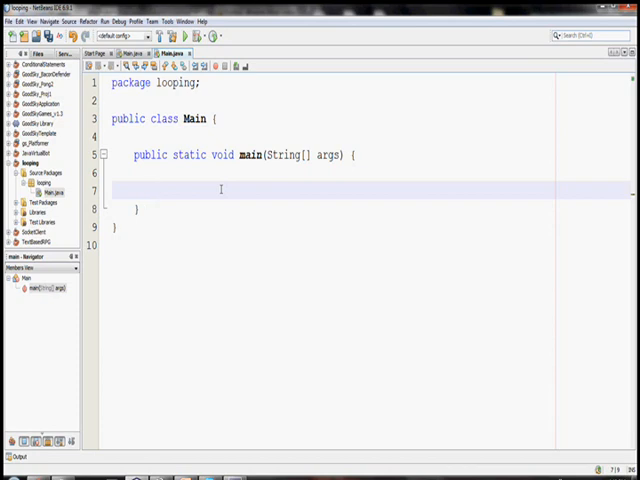
Step: Declare int x = 3 and a while (x >= 0) loop printing x + "..."
type("int x")
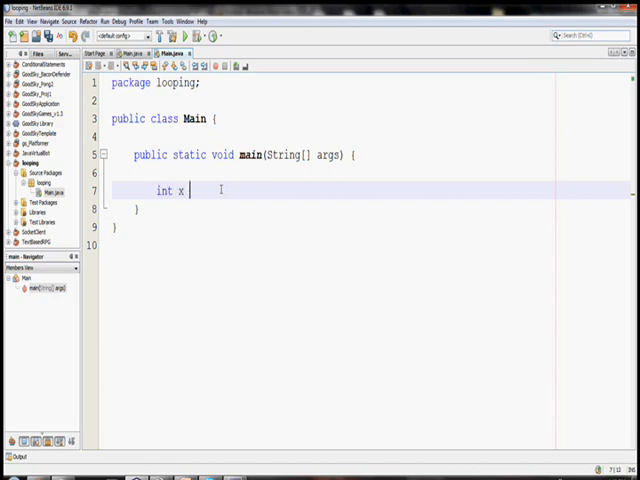
type("= 3;")
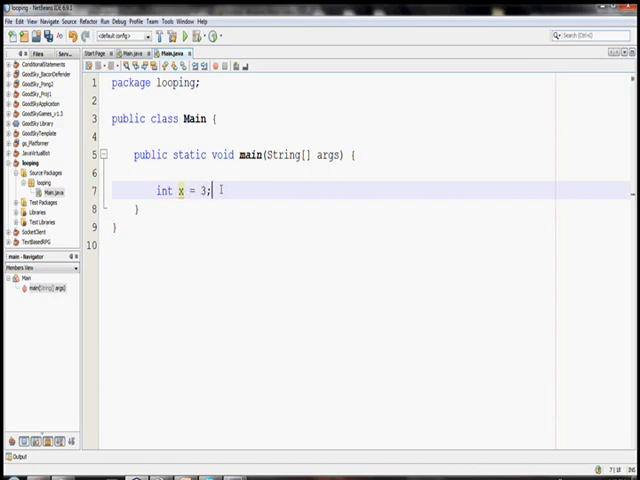
type("while ()")
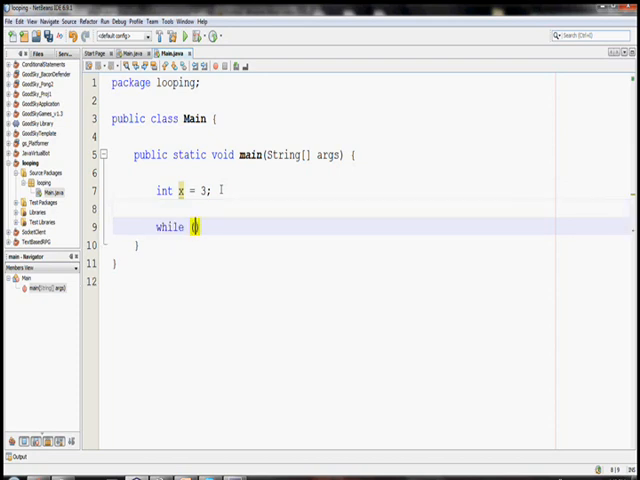
type("(x >")
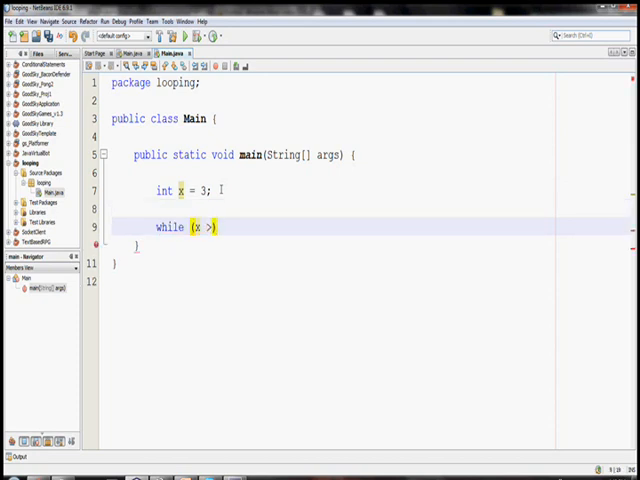
type("= 0)")
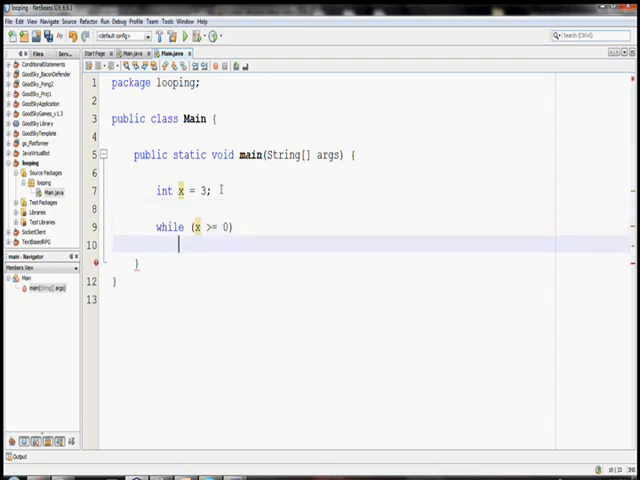
type("System")
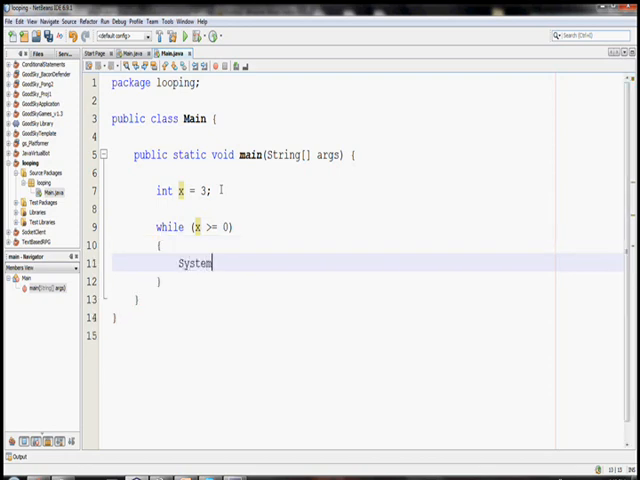
type(".out.")
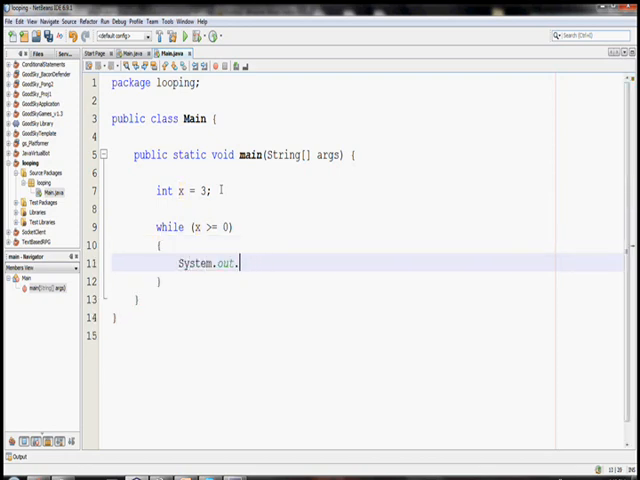
type("println()")
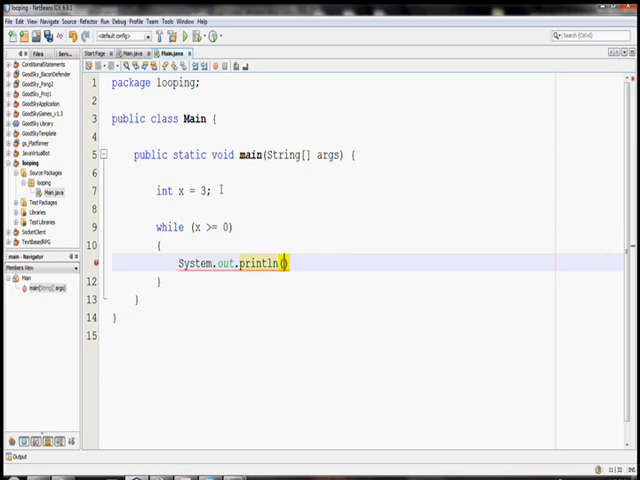
type("x +")
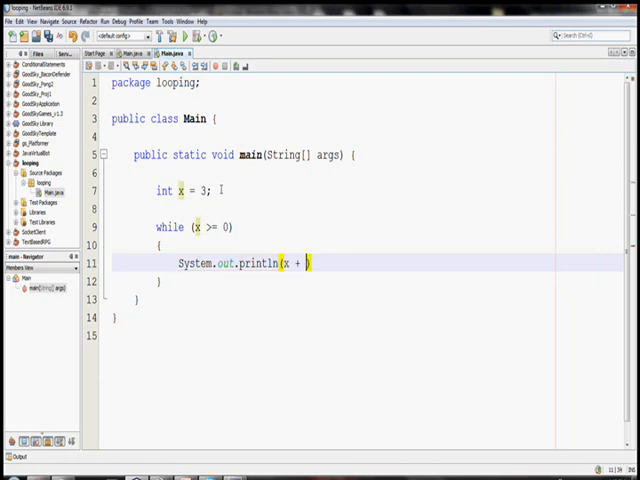
type("\"...\"")
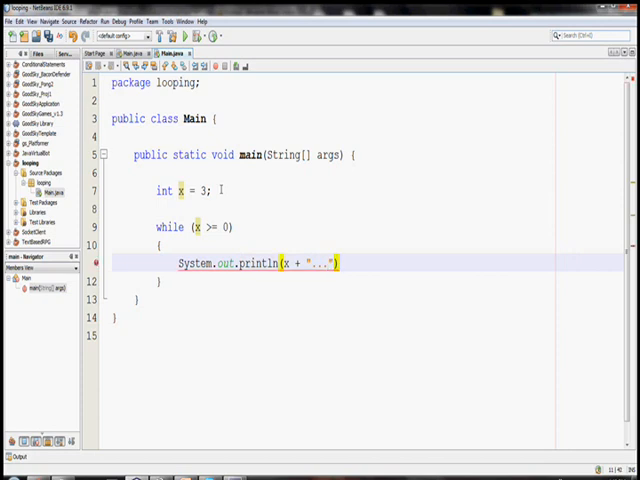
type(";")
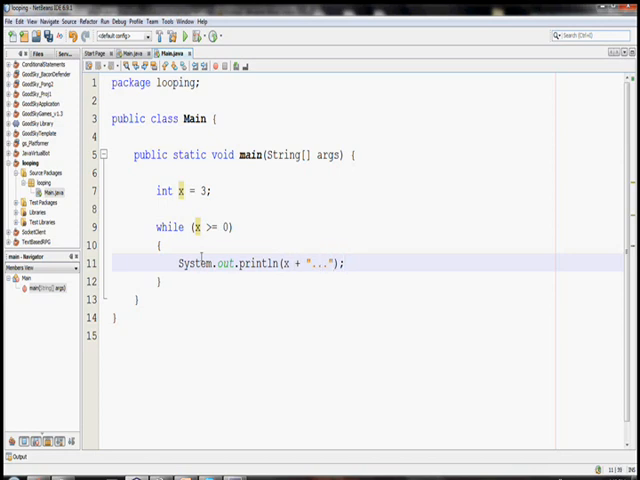
Step: Wrap the print in if (x == 0) printing "Blastoff!" else printing the countdown
left_click(158, 244)
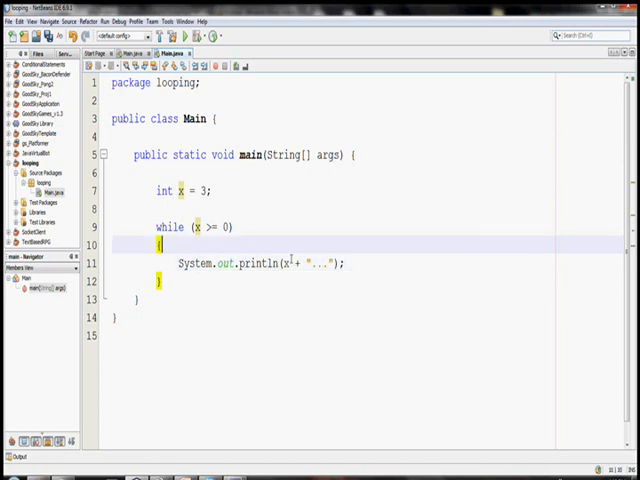
type("if (")
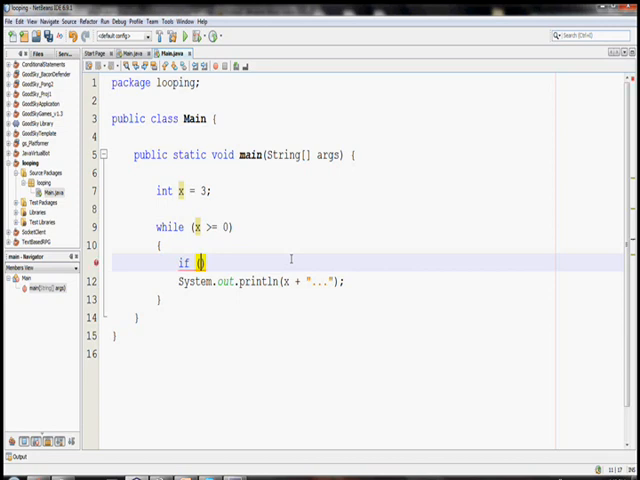
type("x == 0")
type("{")
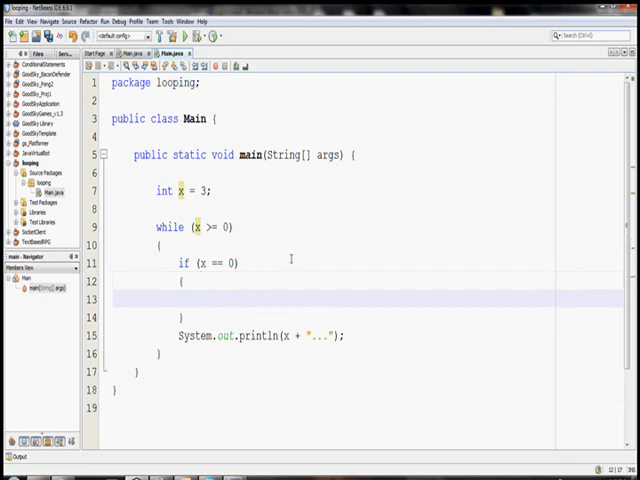
type("System.out.p")
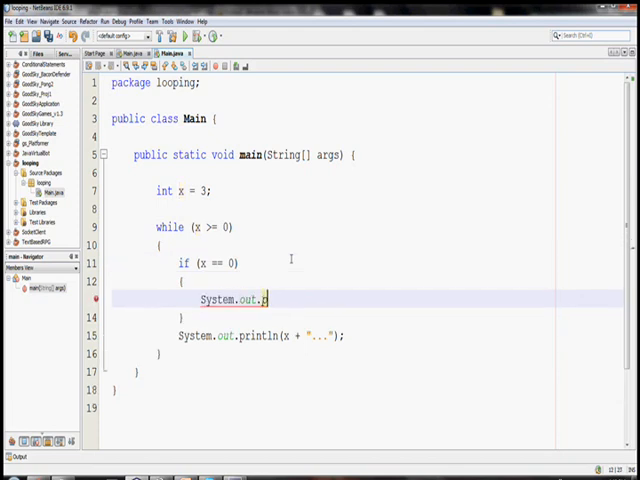
type("println(\"Blast\")")
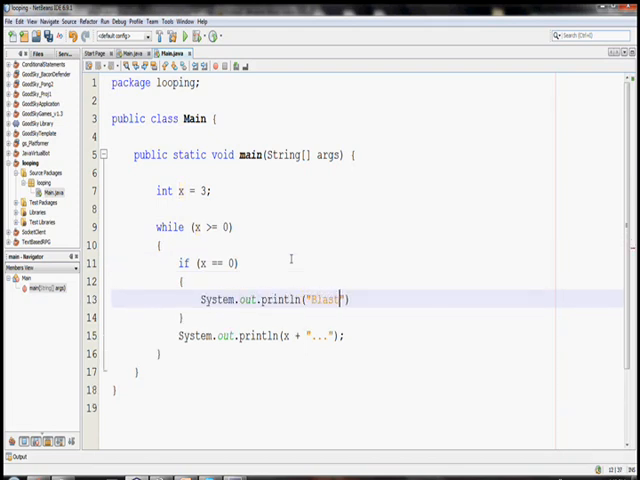
type("off!\");")
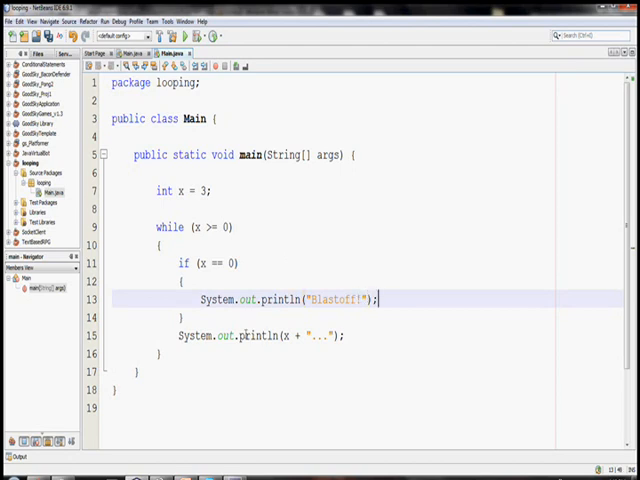
type("else")
type("{")
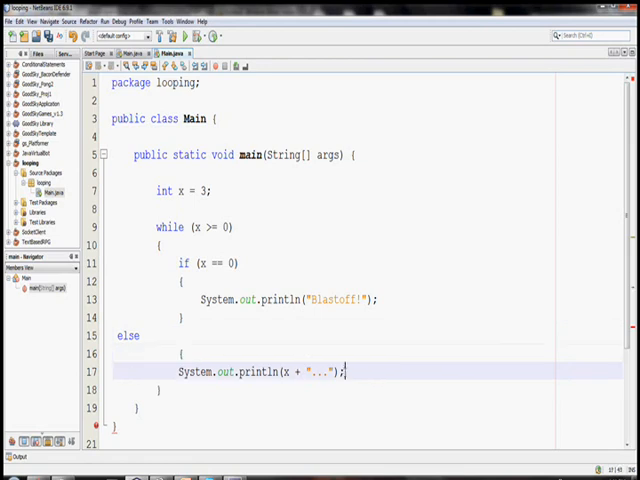
left_click(168, 336)
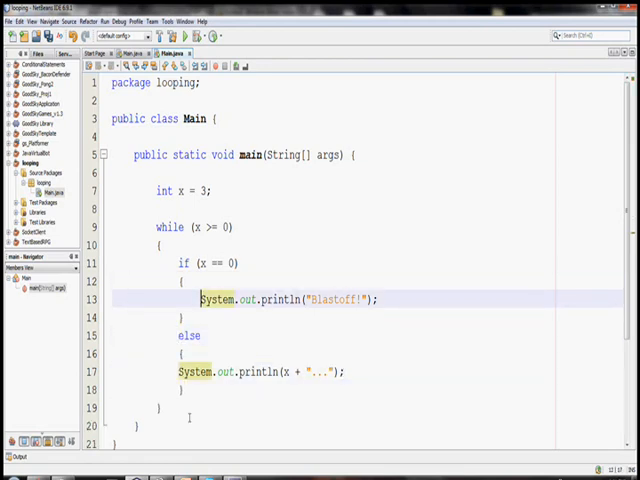
scroll("down", 3)
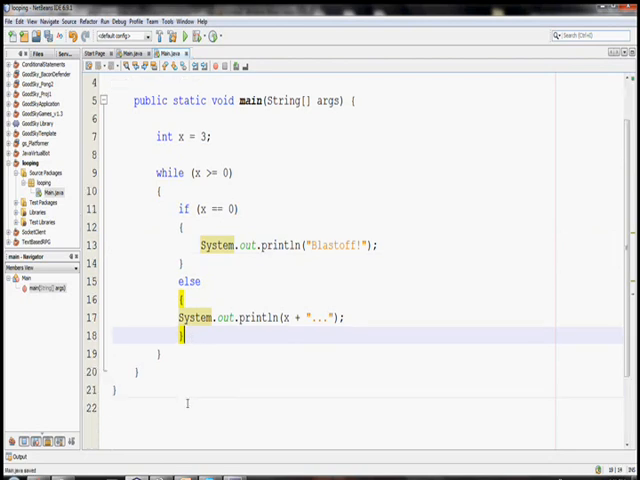
Step: Add x--; with a // x = x - 1 comment after the else block, then strip the while header
key("enter")
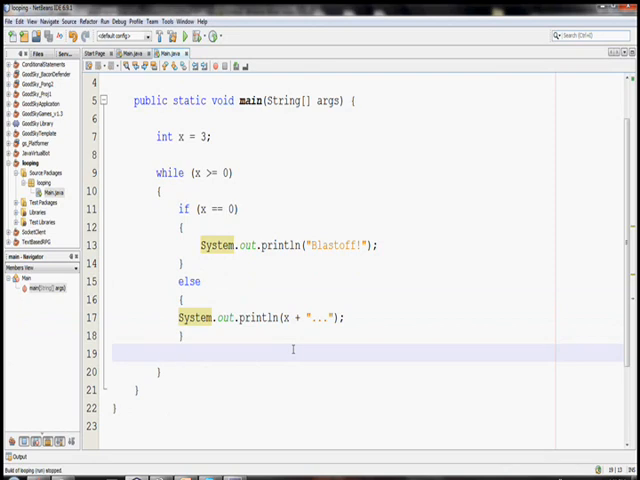
type("x-")
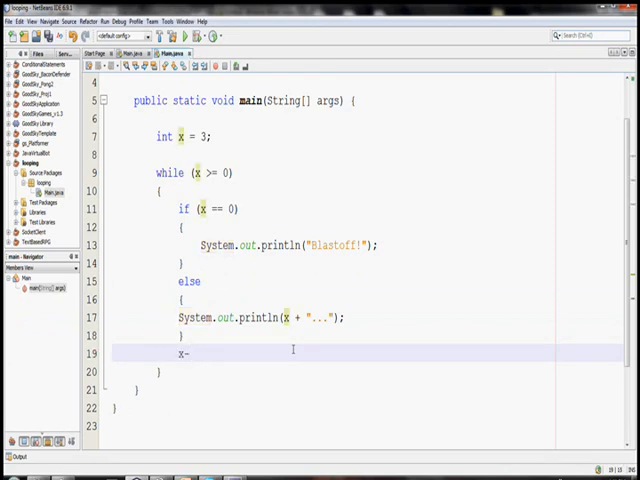
type("--;")
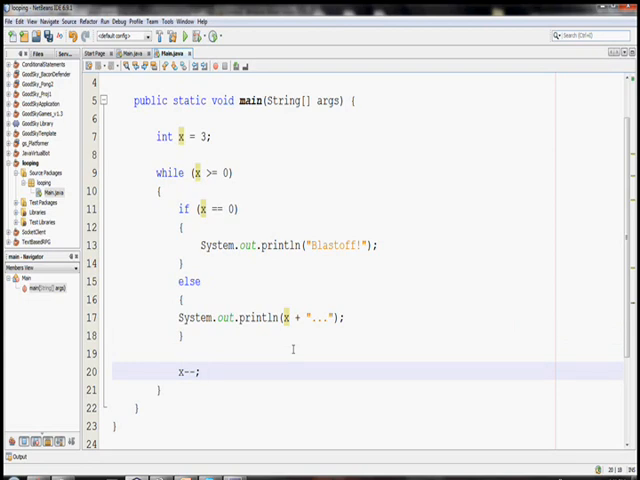
type("// x = x - 1;")
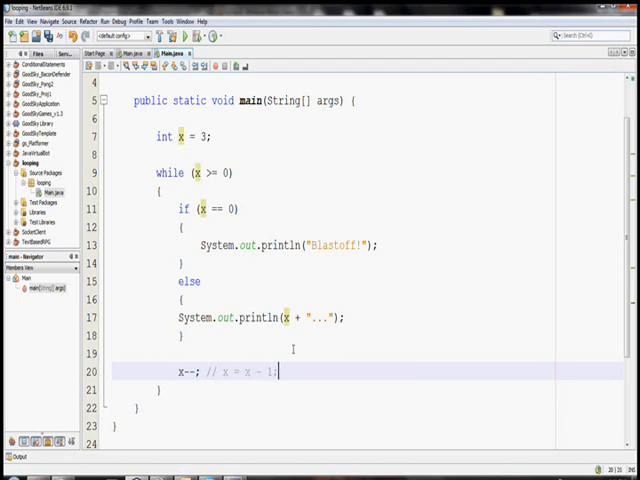
left_click(184, 36)
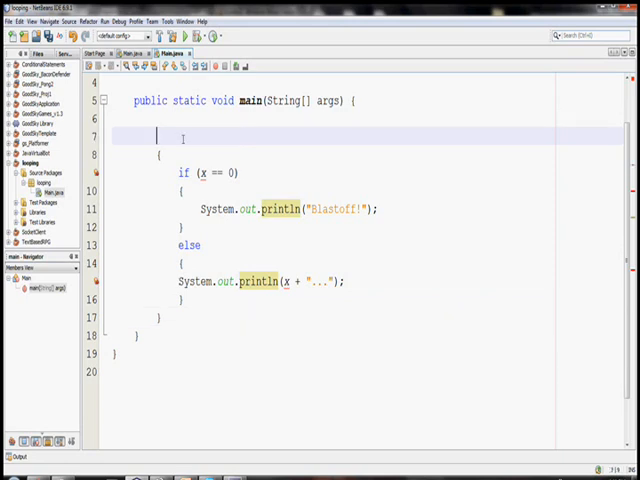
Step: Write the header for (int x = 3; x >= 0; x--) around the if/else body
type("for (int x = 3;")
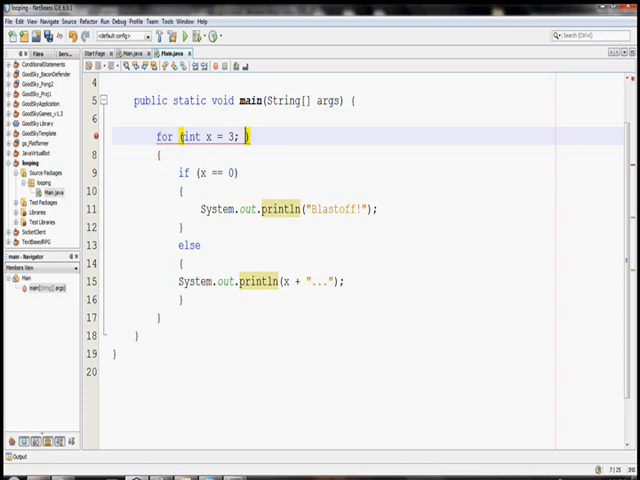
type("x >=")
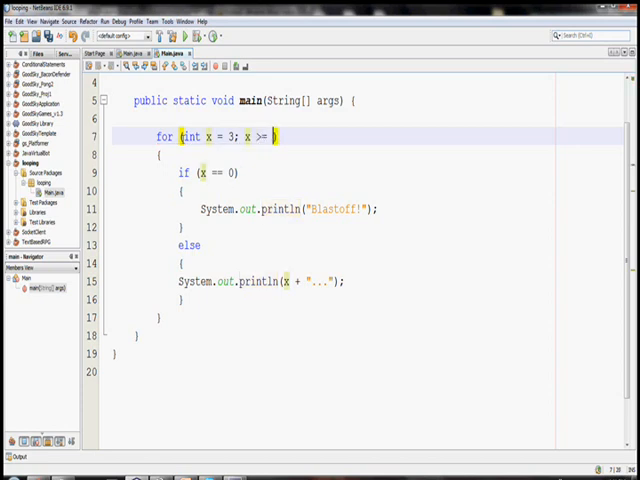
type("0; x")
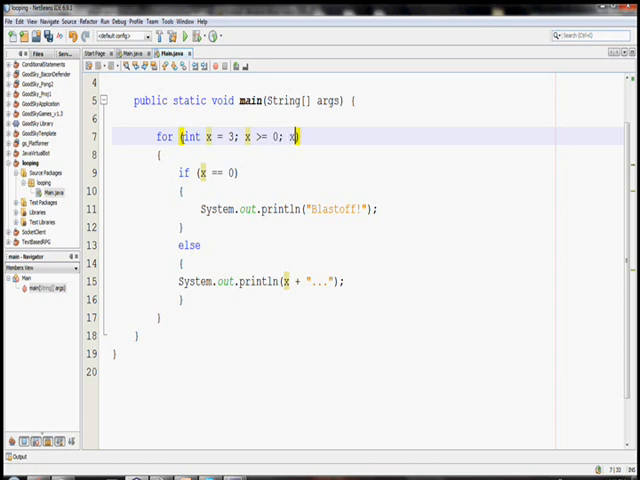
type("--")
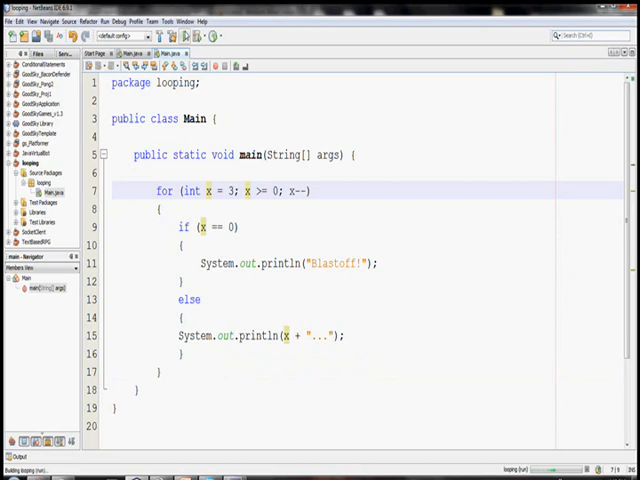
left_click(178, 30)
type("}")
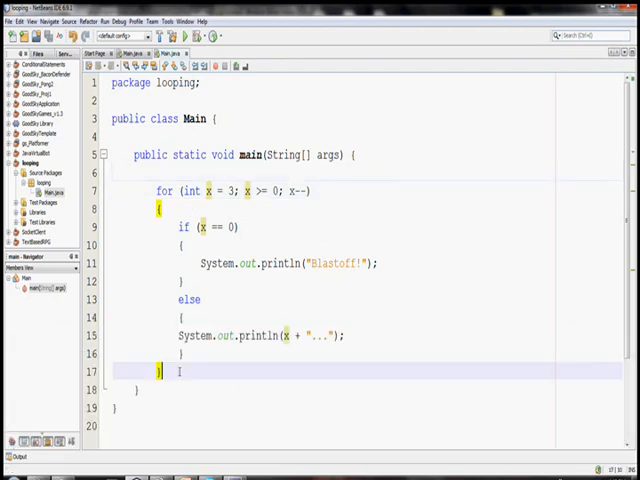
Step: Delete the for loop and add import java.util.*; below the package line
left_click_drag(178, 372, 150, 190)
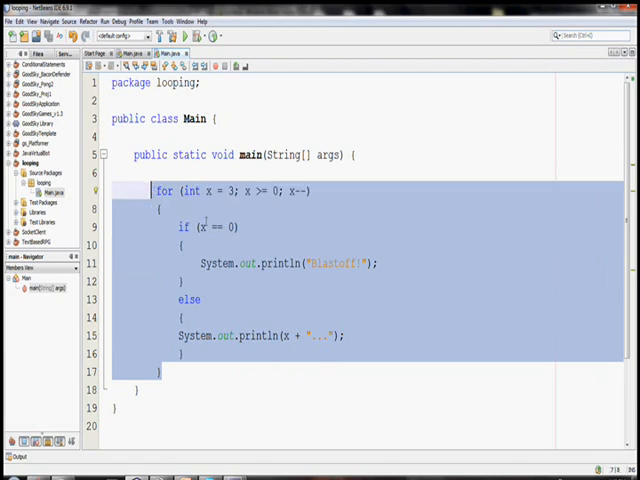
key("Delete")
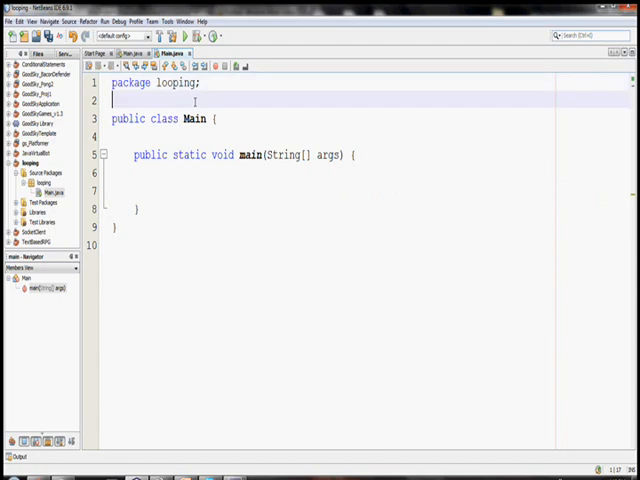
key("enter")
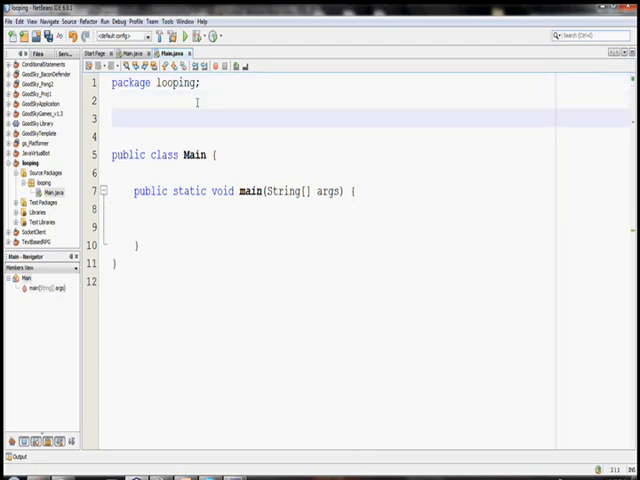
type("im")
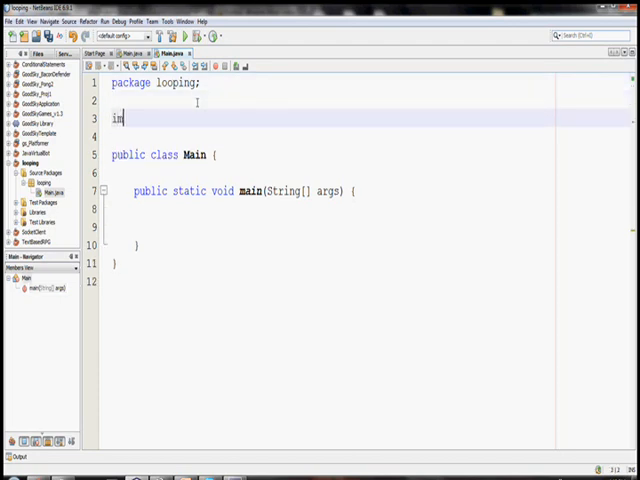
type("port java")
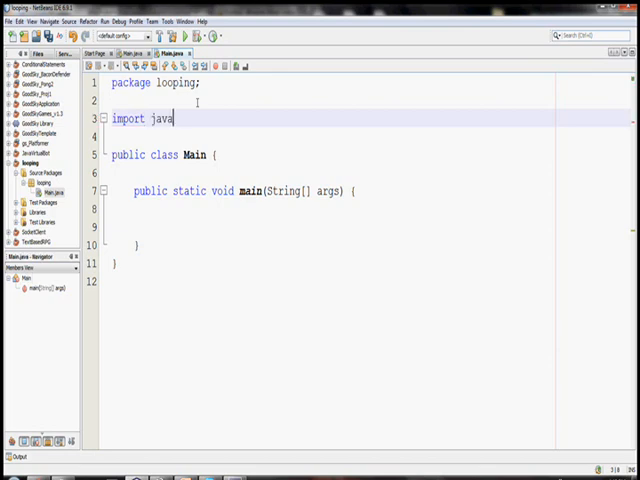
type(".util.*")
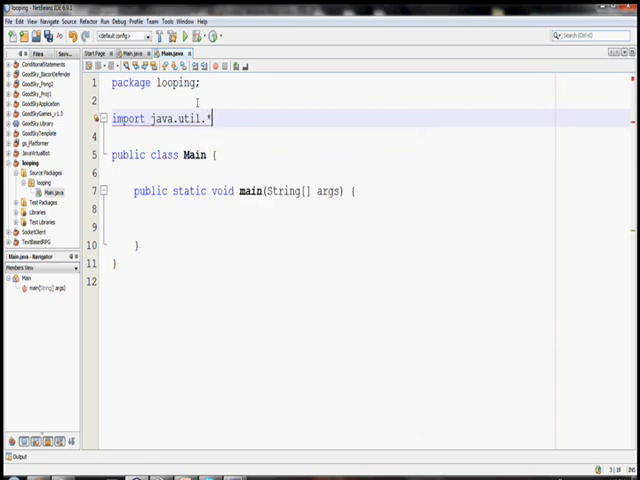
Step: In main, create Scanner input = new Scanner(System.in); and String ans = "";
left_click(170, 220)
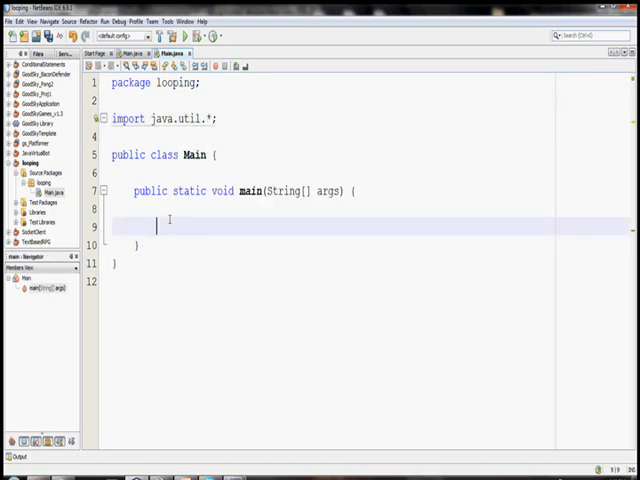
type("Scanner")
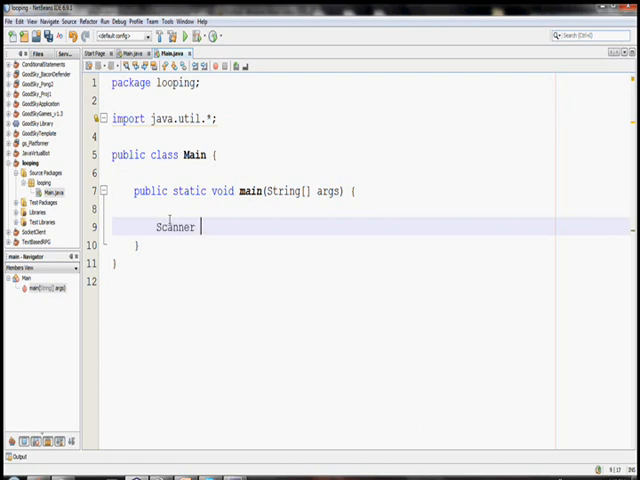
type("input = new S")
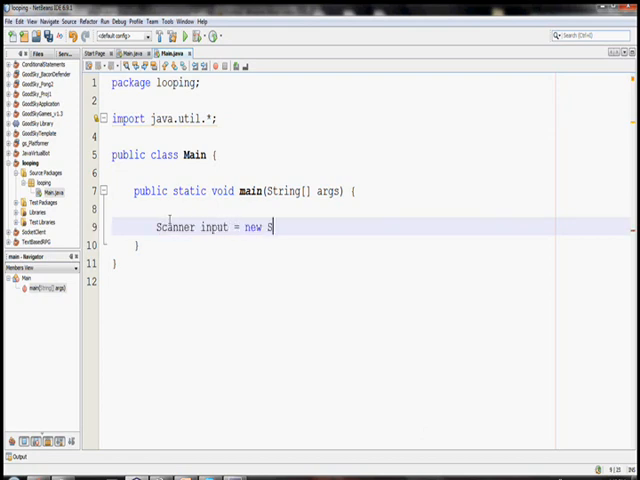
type("canner(System.in);")
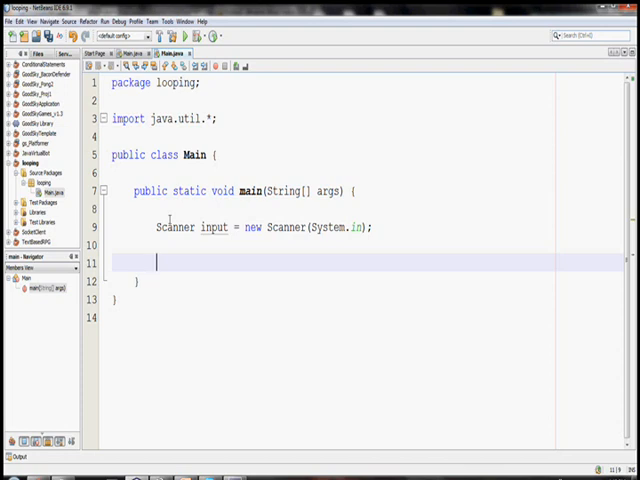
type("Stri")
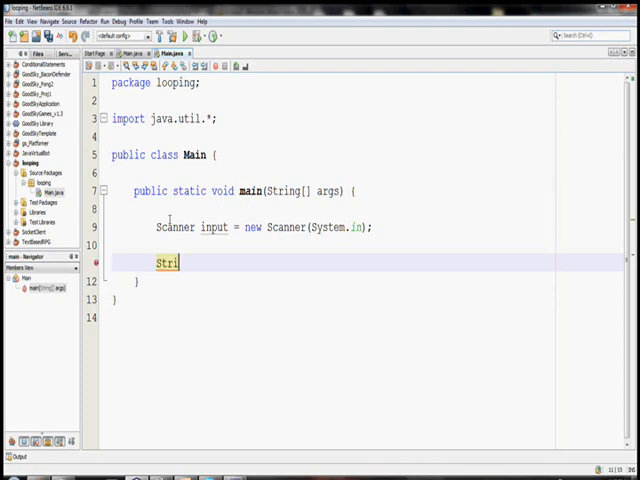
type("ng ans =")
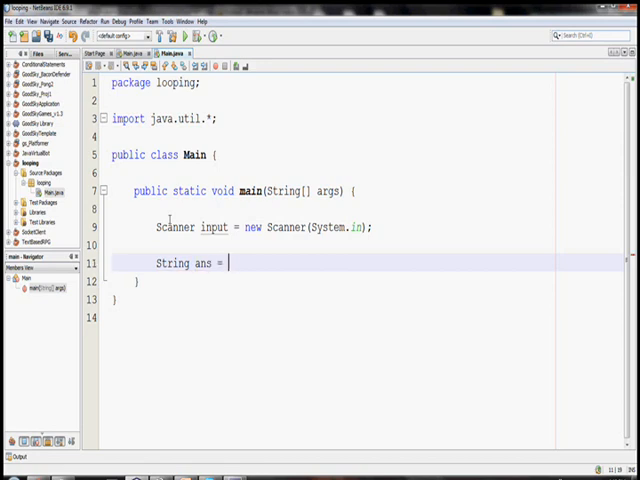
type("\"\";")
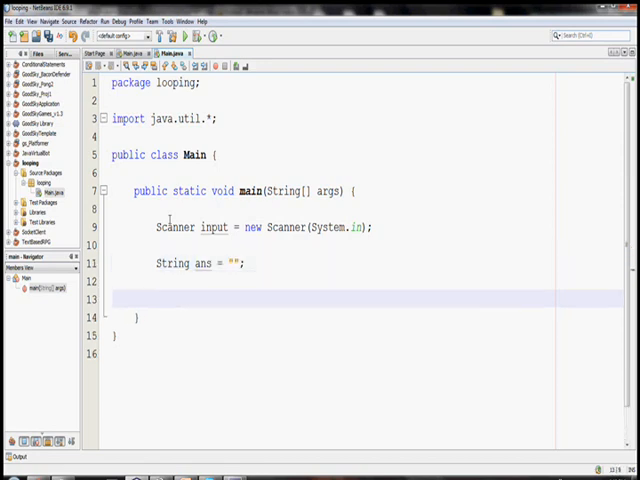
Step: Add a while (!ans.equals("quit")) loop with empty braces
key("enter")
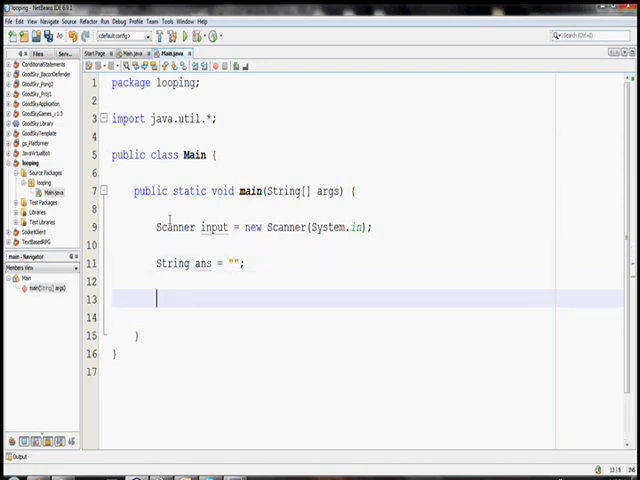
type("while ()")
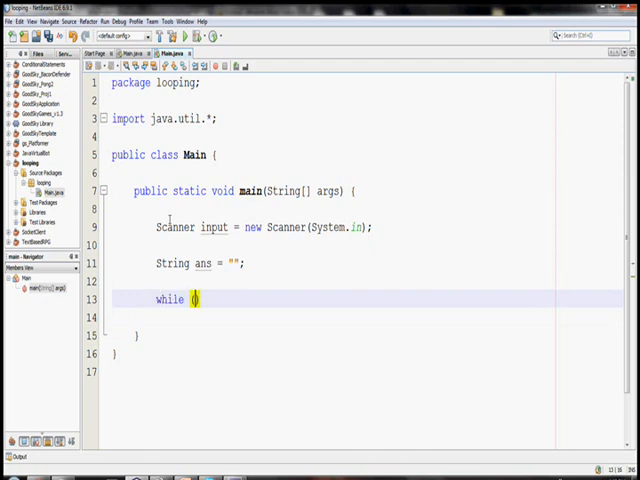
type("ans.equals(\"quit")
left_click(354, 316)
type("{")
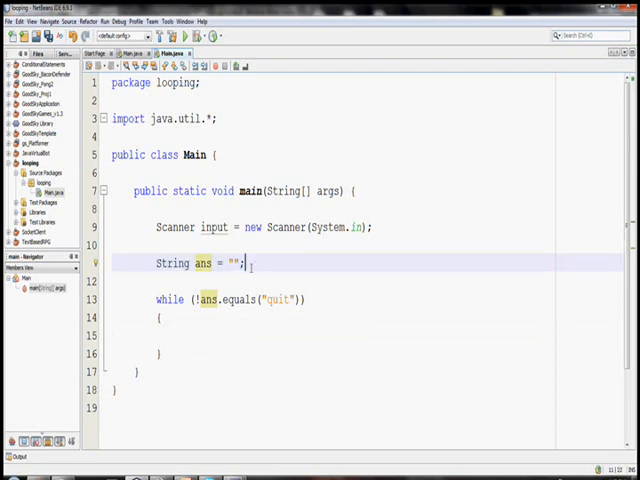
left_click(278, 300)
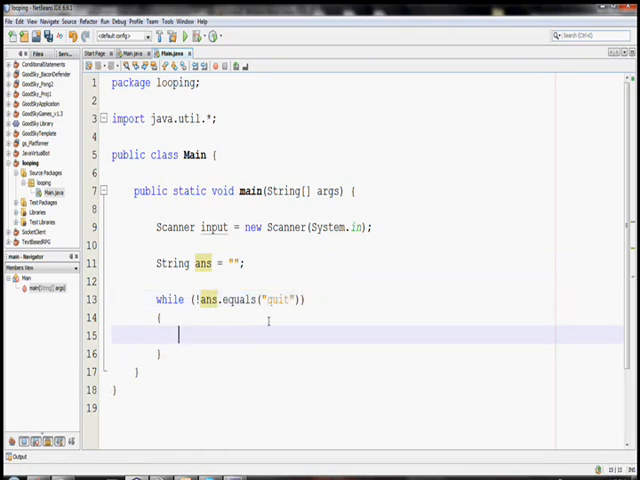
Step: Print a menu line "Options: 1) 'hello' 2) 'quit'" inside the loop
type("System.out.")
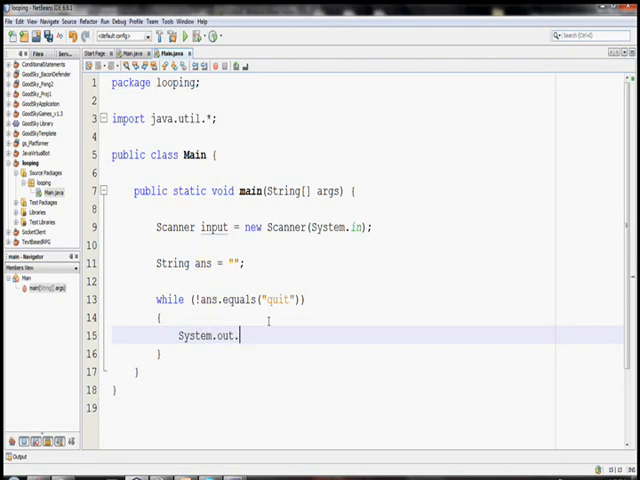
type("println(\"\")")
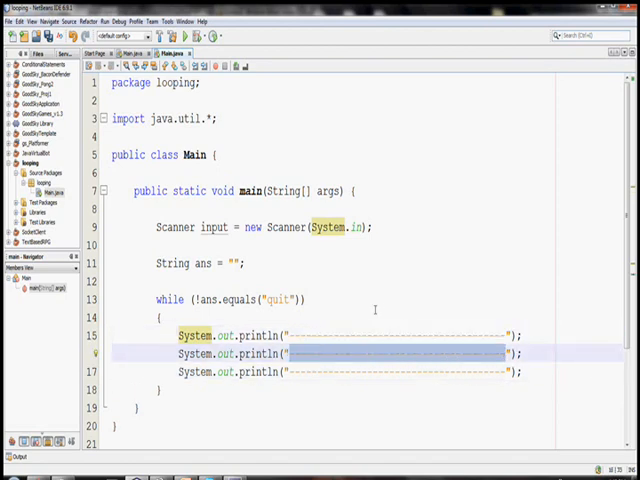
type("Options: 1\");")
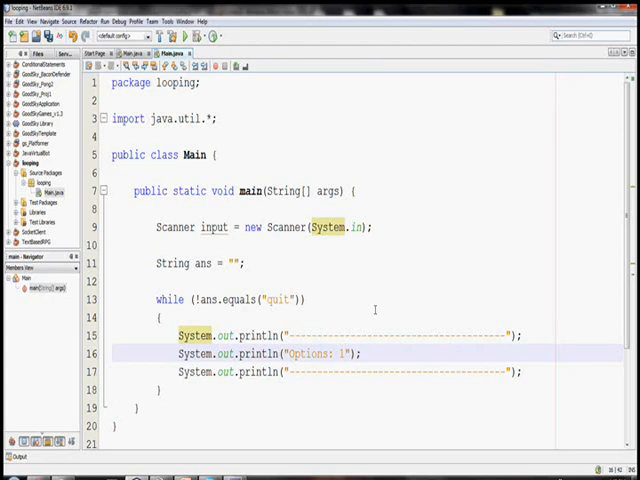
type("'hello'")
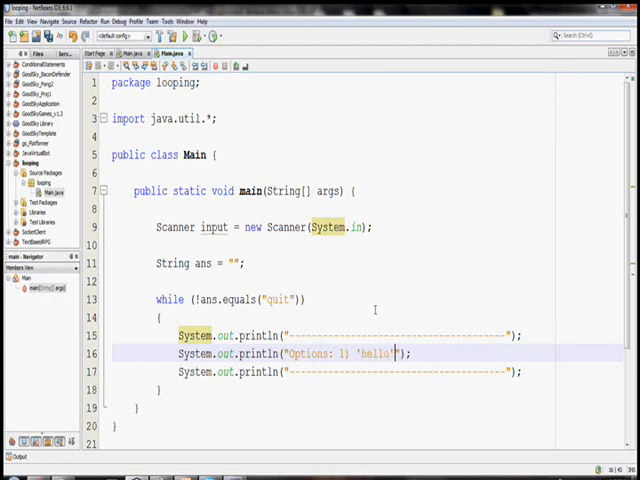
type("2)")
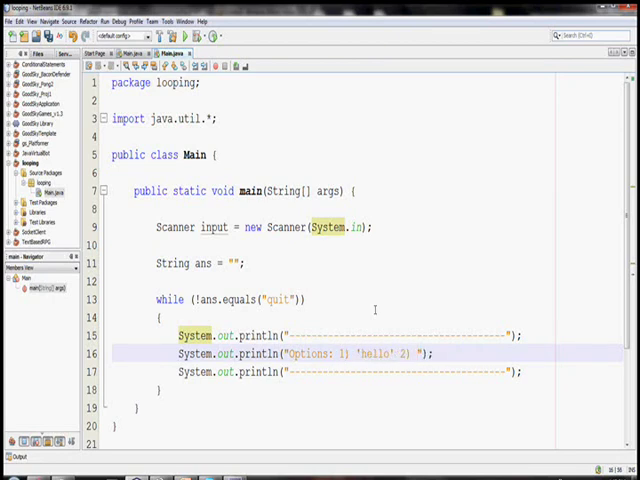
type("'quit'")
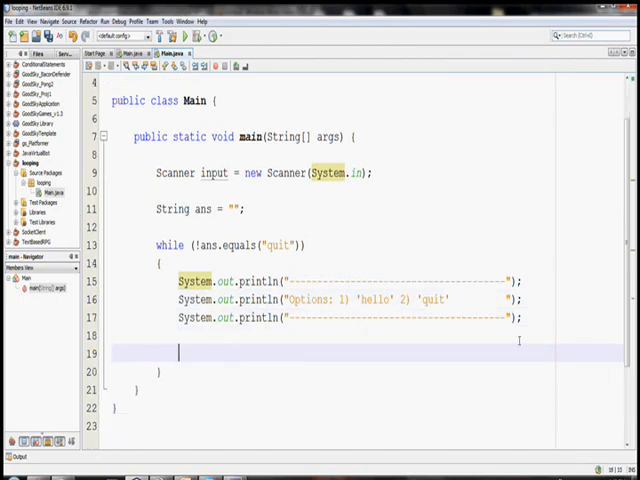
Step: Read the next line into ans with ans = input.nextLine();
type("ans =")
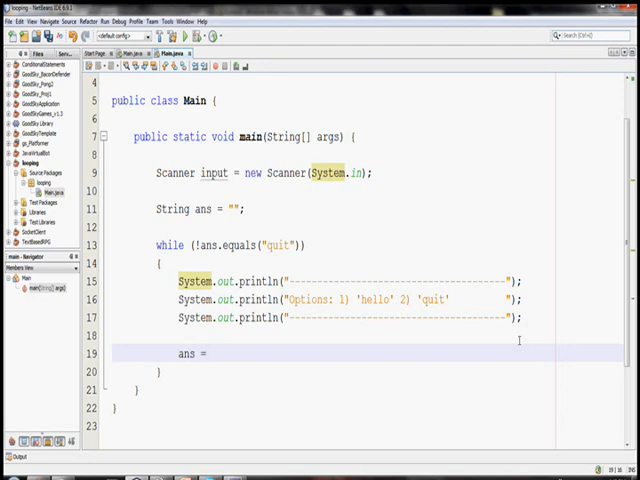
type("input.nextLine();")
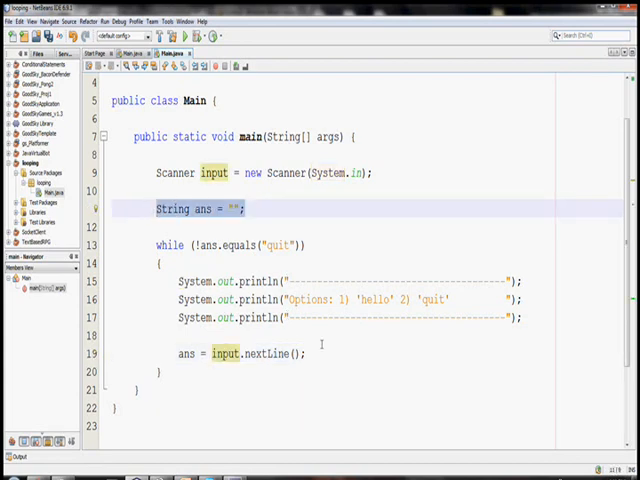
Step: Run the program entering hello, dkjl and quit, then keep the ! in the loop condition
key("ctrl+s")
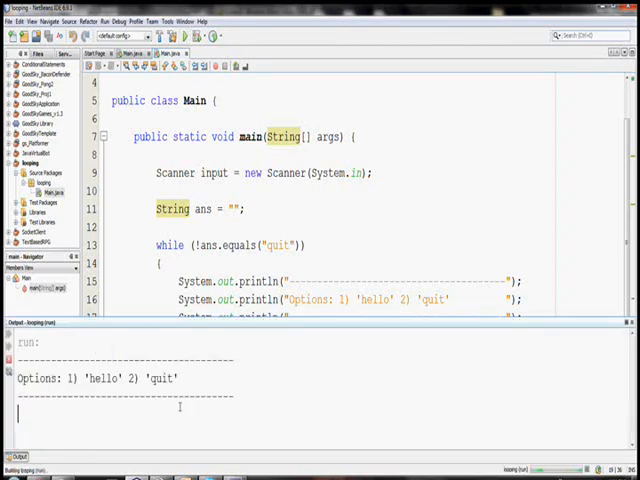
mouse_move(262, 408)
type("1")
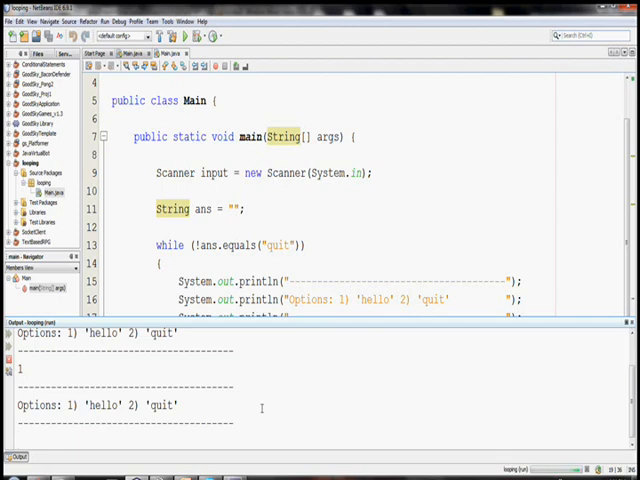
type("hello")
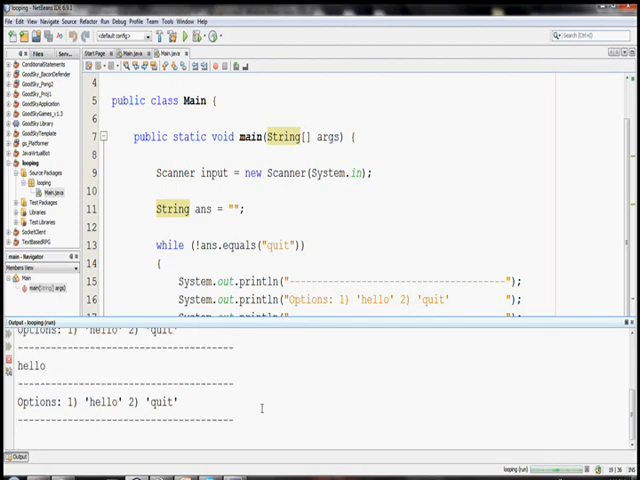
type("dkjl")
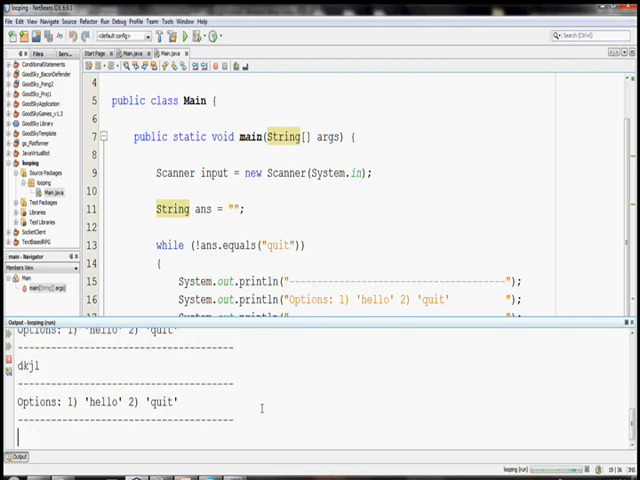
type("quit")
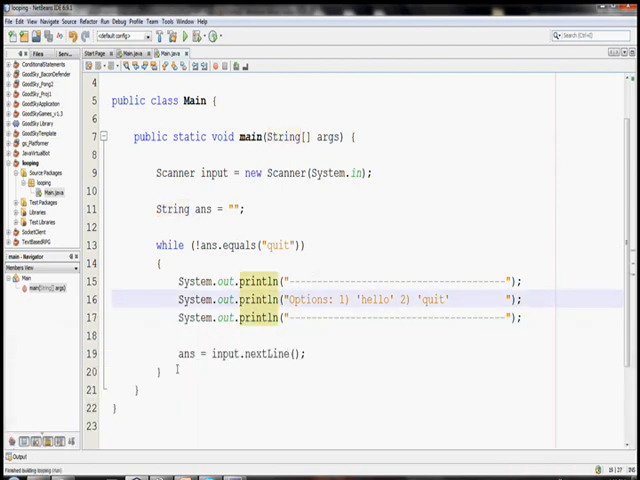
left_click(160, 264)
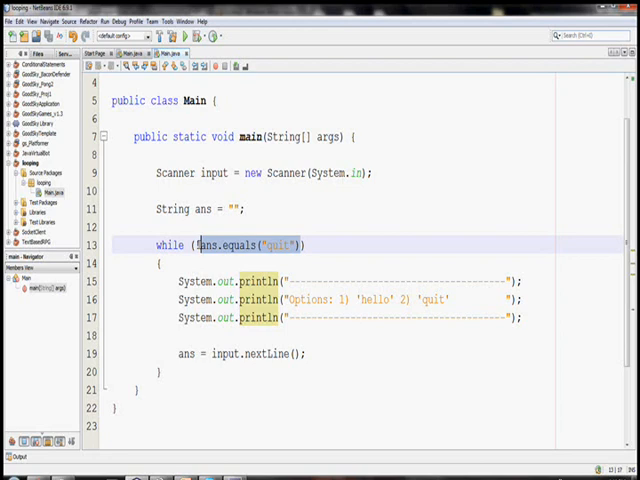
type("!")
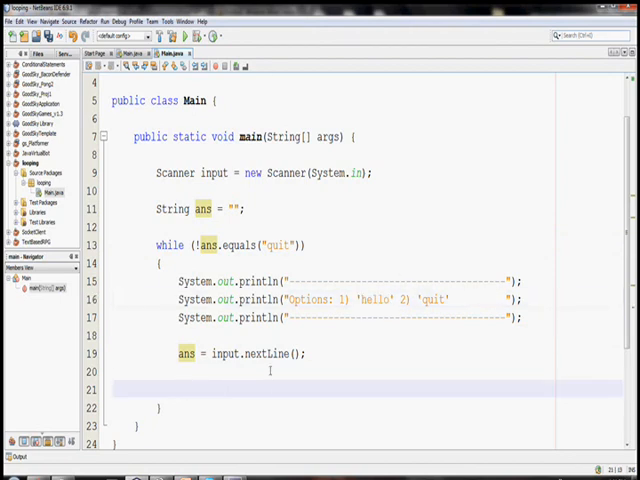
Step: Add if (ans.equals("hello")) printing "Hello There! :)" and run it with hello
type("if (ans.")
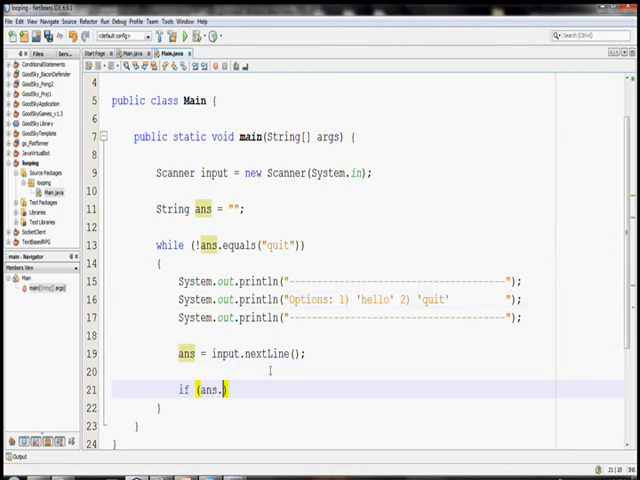
type("equals()")
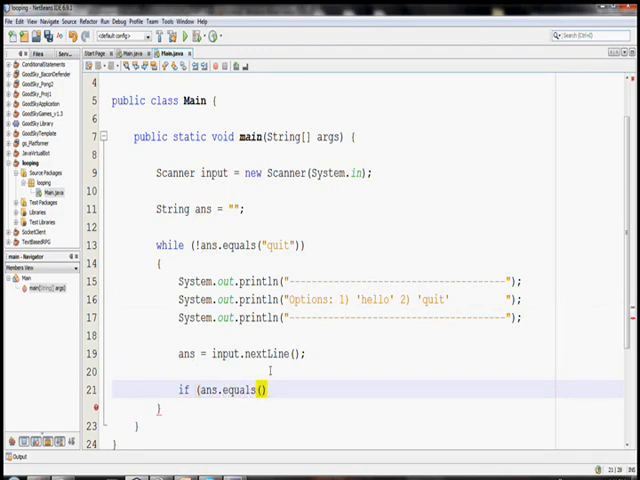
type("\"hello\"")
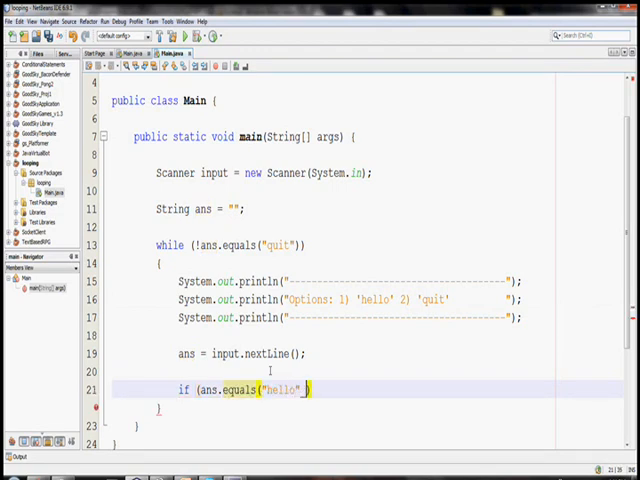
type(")")
type("System.out.println(\"")
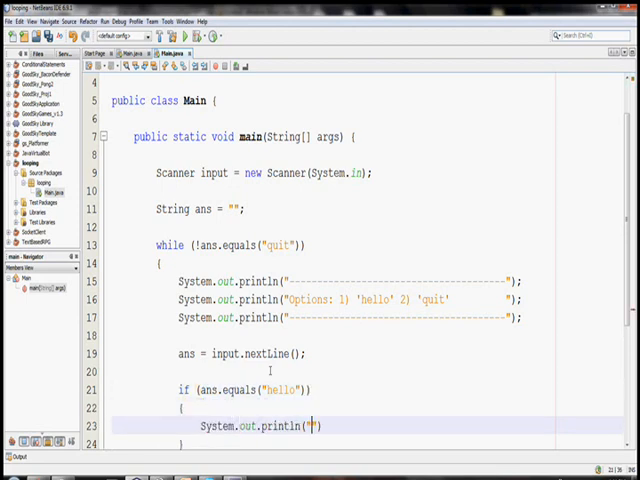
type("Hello There! :)")
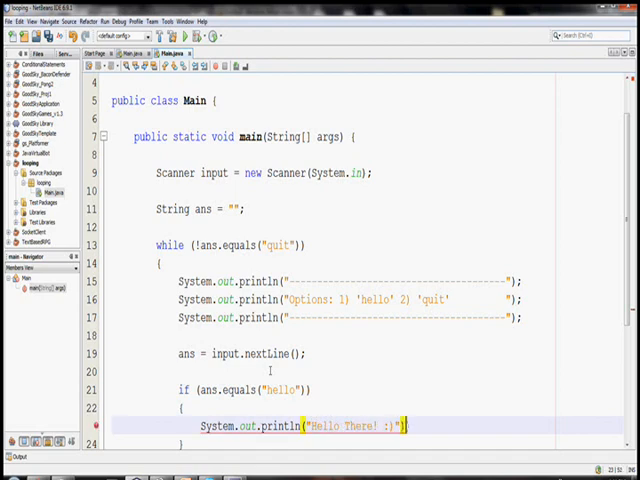
key("ctrl+s")
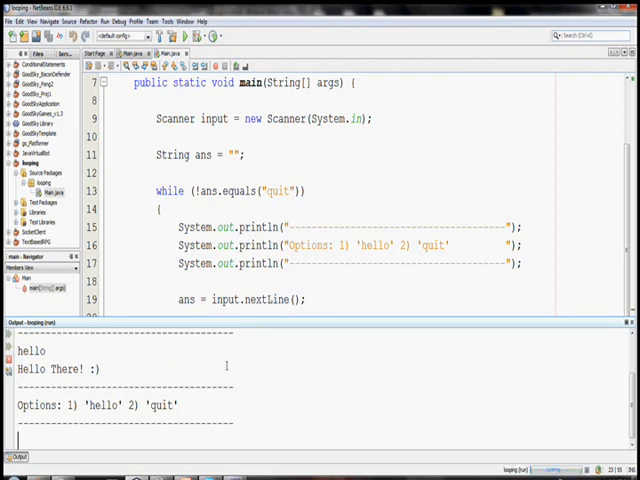
type("he")
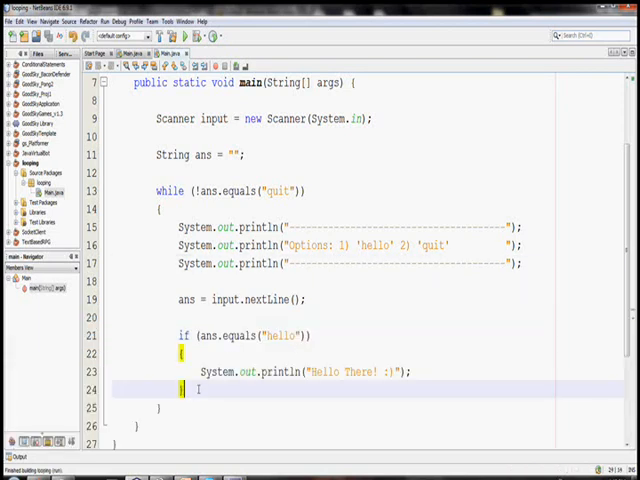
Step: Add else if (!ans.equals("quit")) printing "Invalid Command! Try Again"
type("else if (")
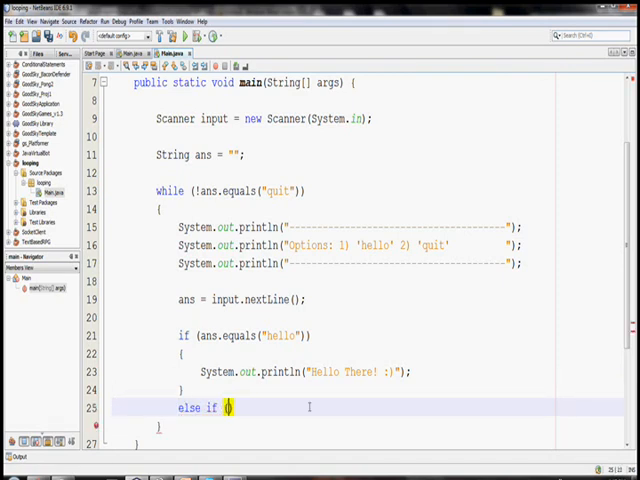
type("!ans.equals(\"quit")
type("{")
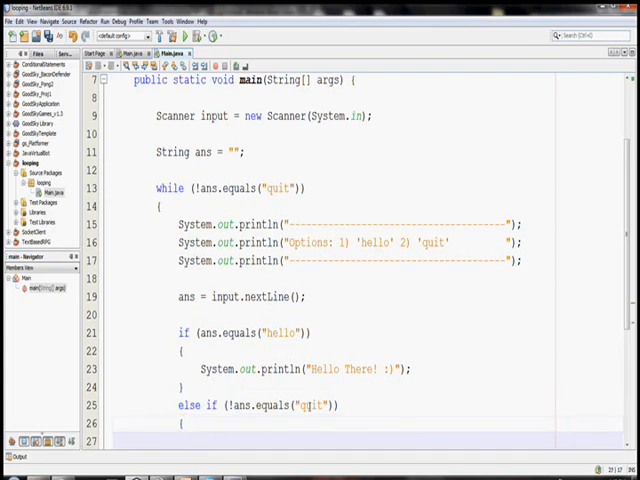
type("System.out.println(\"")
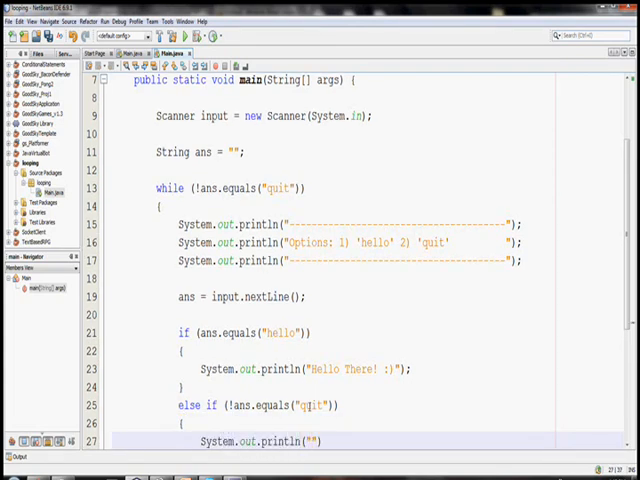
type("Invalid Command! Try Again")
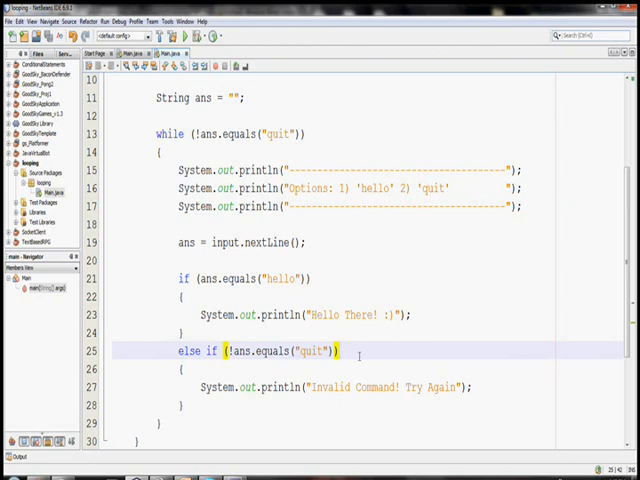
Step: Run the program entering klji and hello to see the invalid-command reply, then review the source
left_click(152, 22)
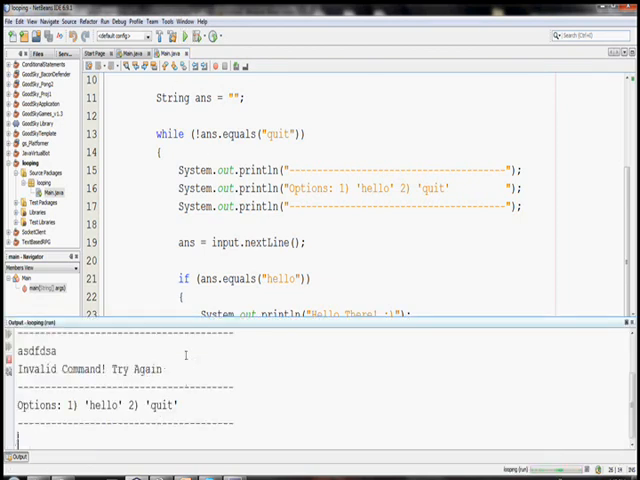
type("klji")
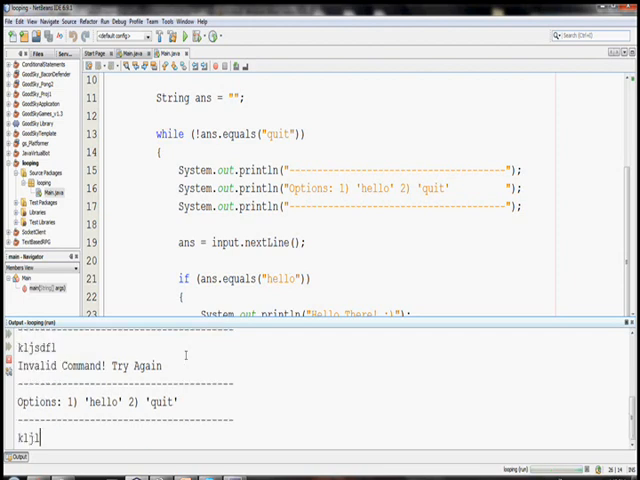
key("Return")
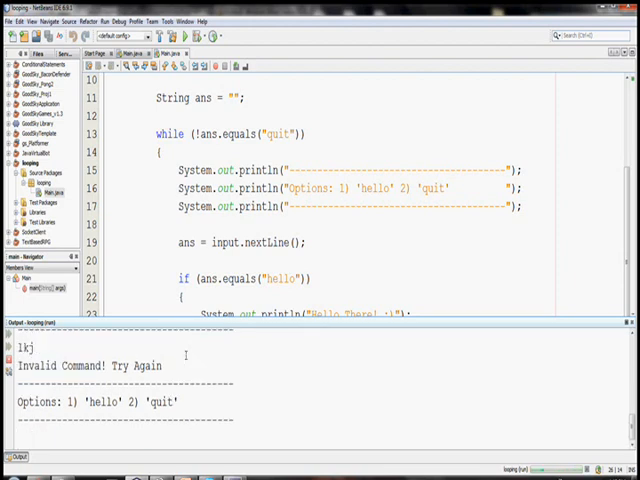
type("hello")
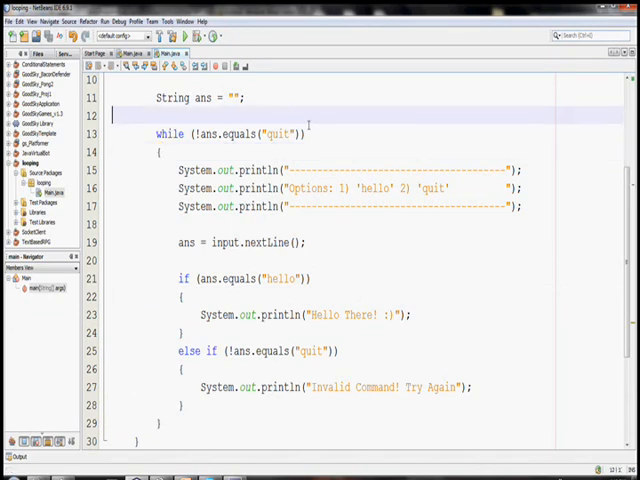
scroll("down", 3)
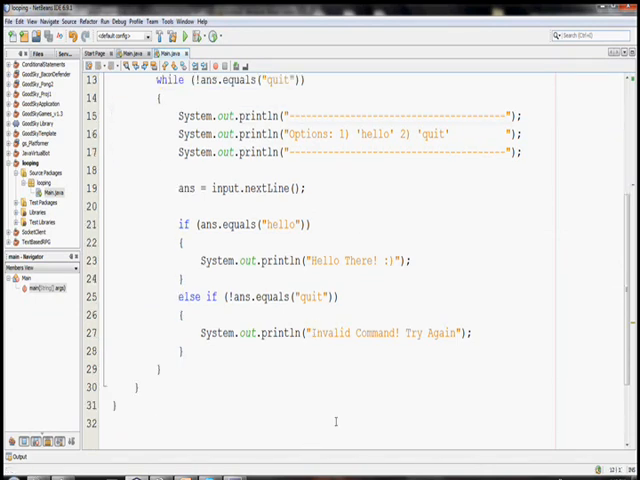
scroll("up", 3)
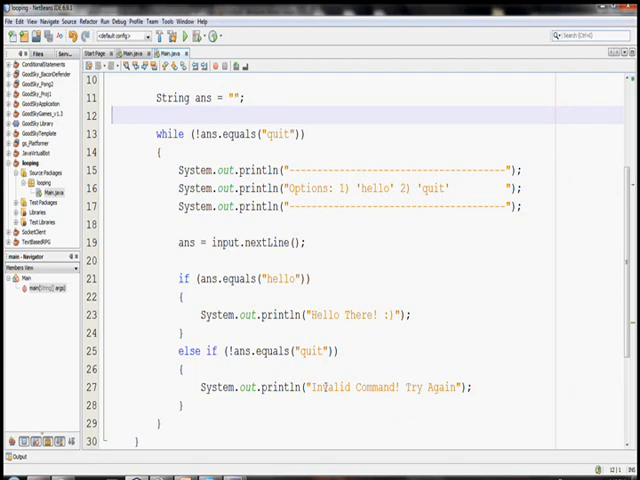
mouse_move(580, 238)
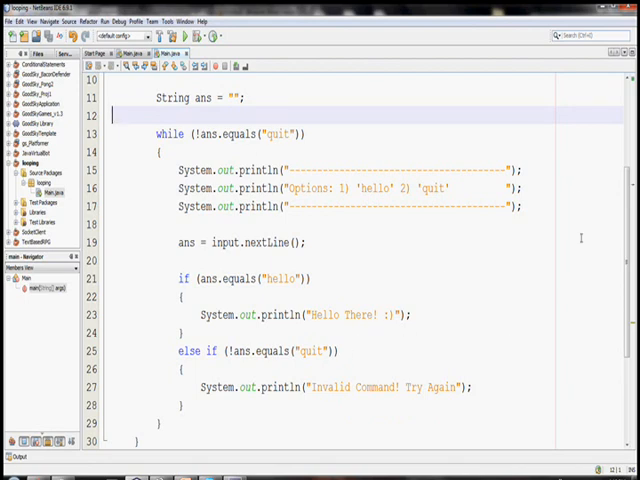